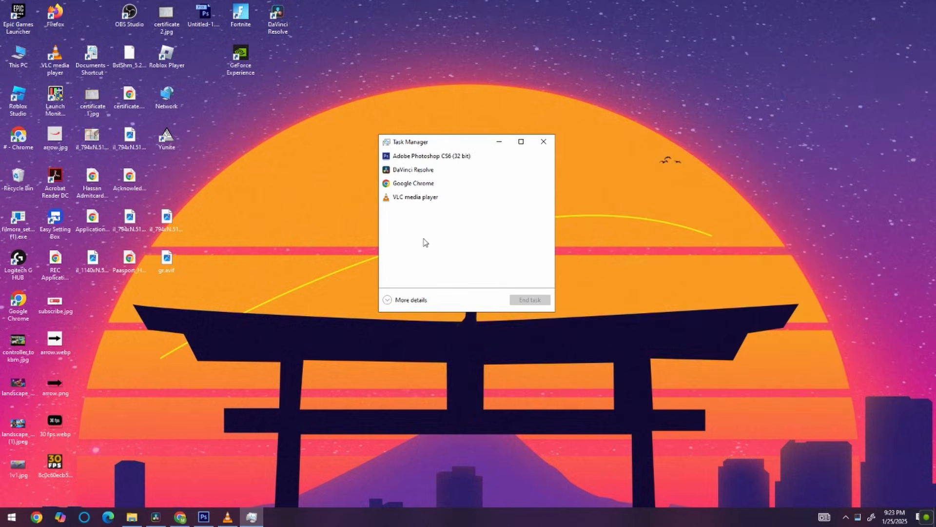
# Expand Task Manager and check the CPU, GPU 0 and Disk 0 performance pages
pyautogui.click(411, 299)
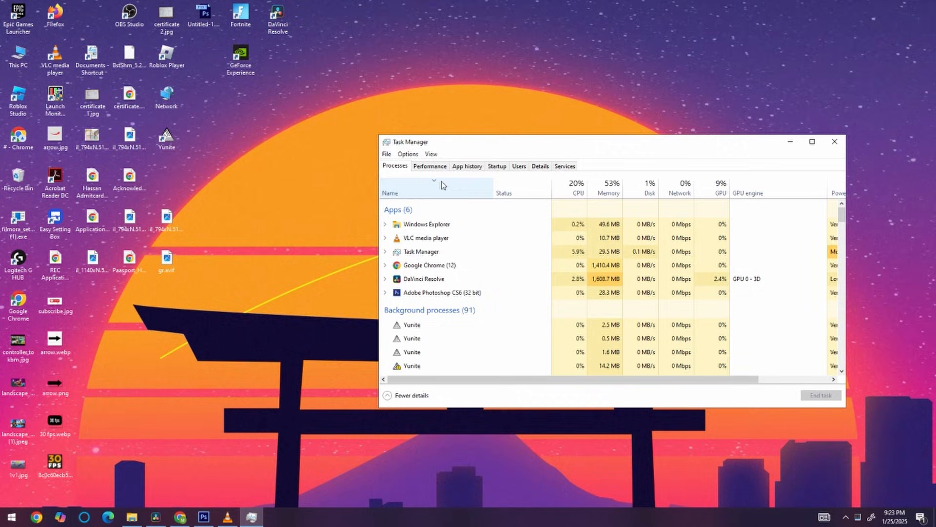
pyautogui.click(430, 166)
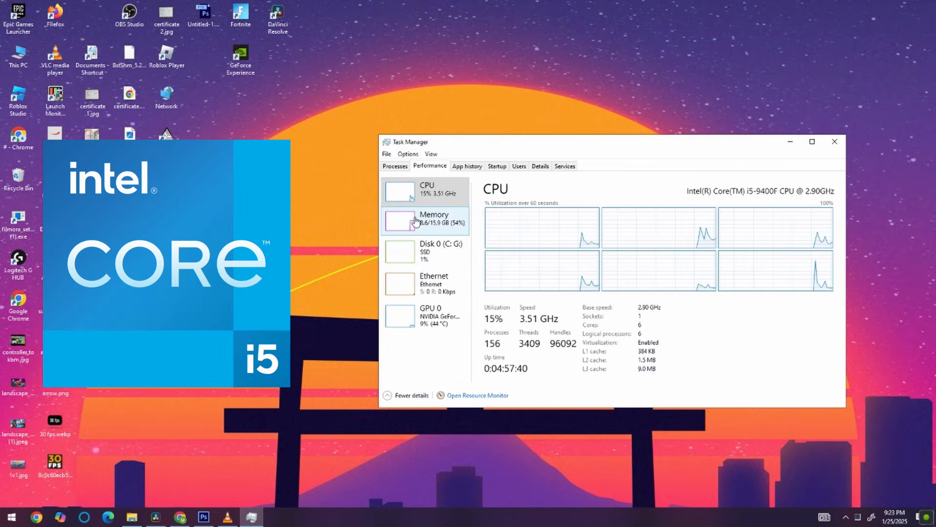
pyautogui.click(425, 315)
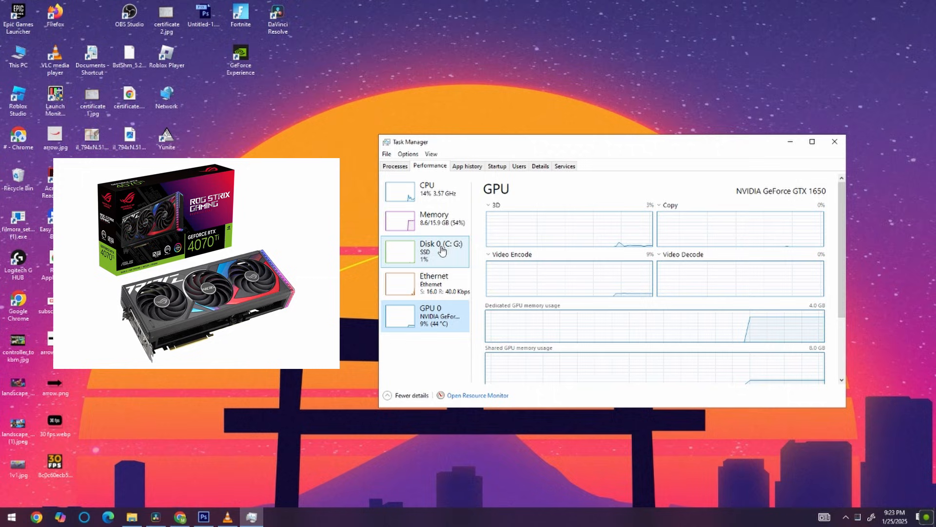
pyautogui.click(425, 250)
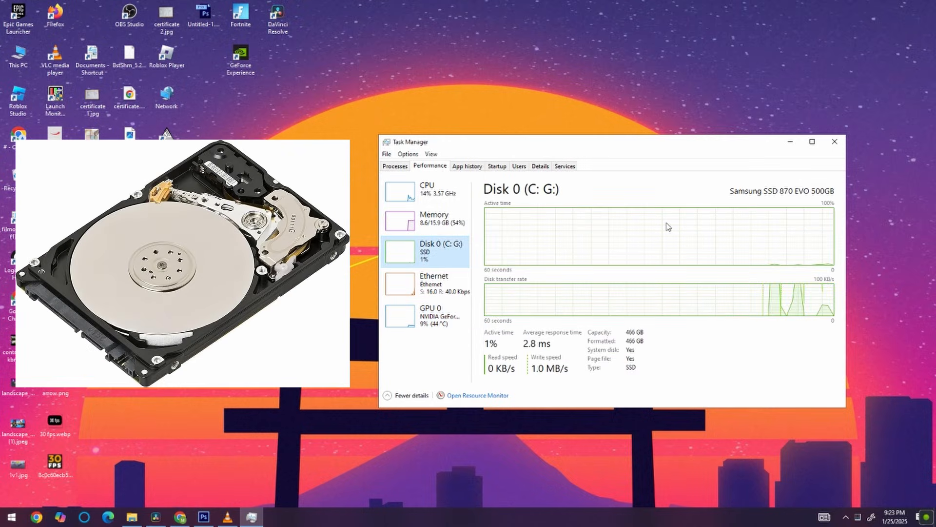
pyautogui.click(425, 314)
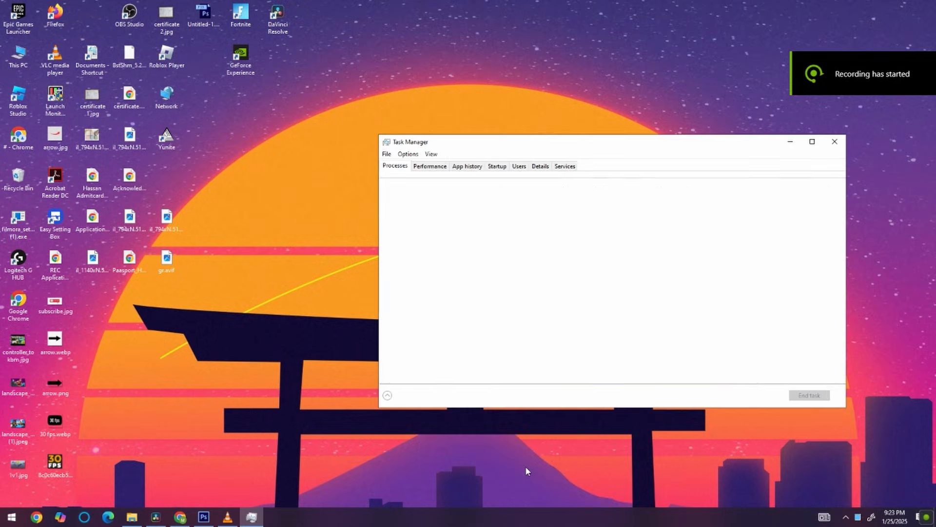
# Go to the PC Builds Bottleneck Calculator site and show its processor list
pyautogui.click(429, 165)
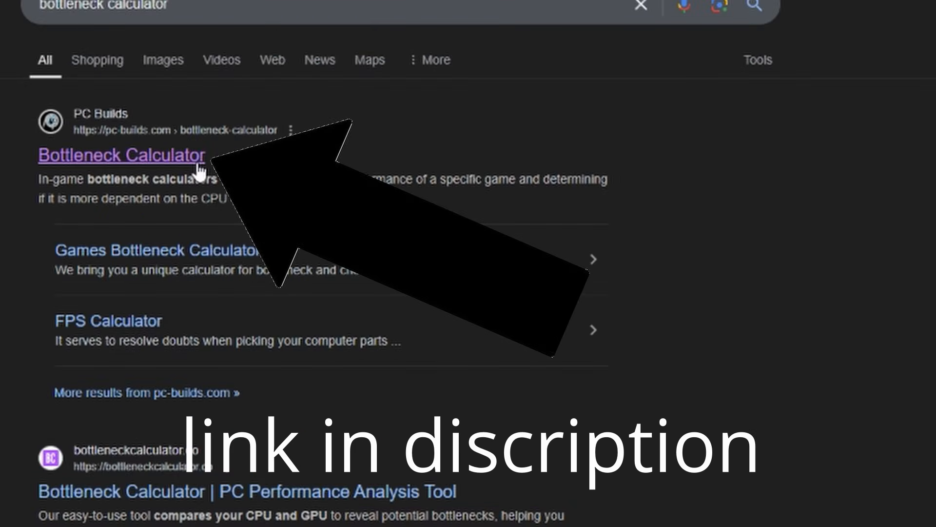
pyautogui.click(122, 155)
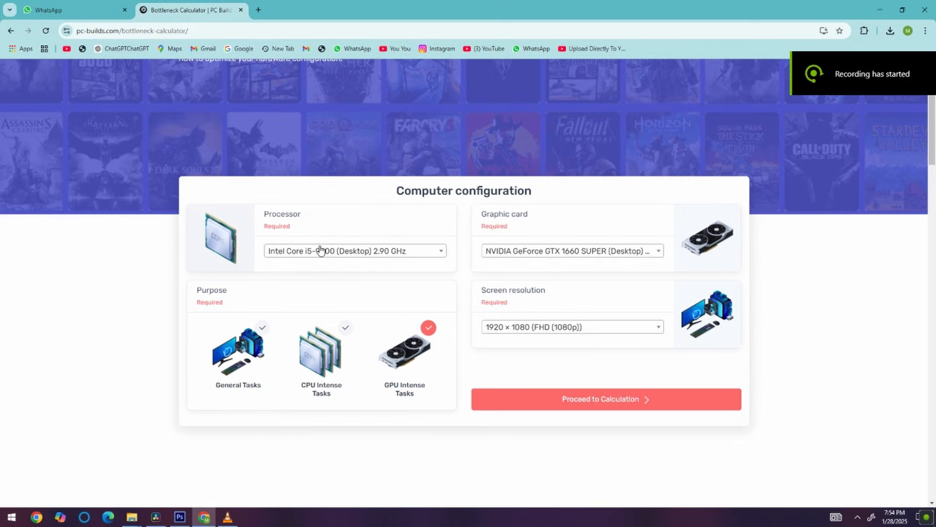
pyautogui.click(354, 250)
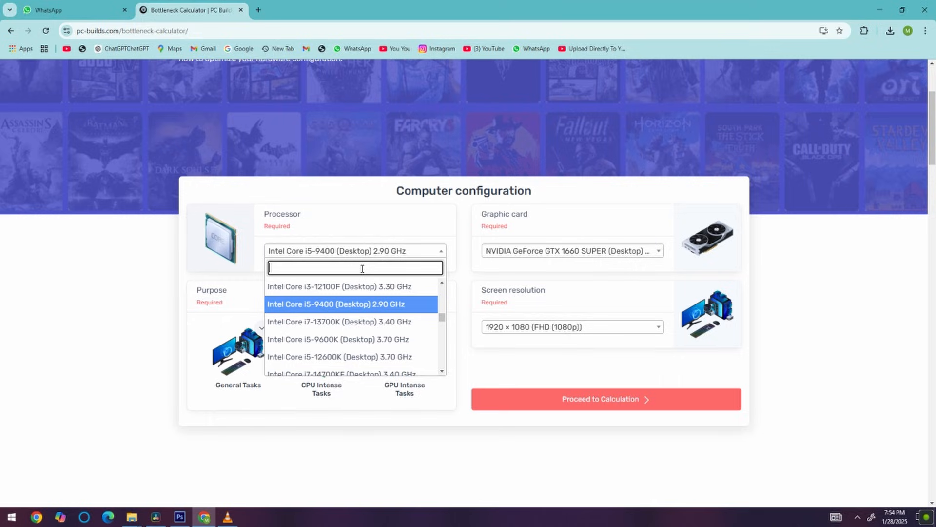
# Choose an i5-9400 processor, a GTX 1650 graphics card and 1920 × 1080 resolution
pyautogui.write('i5-')
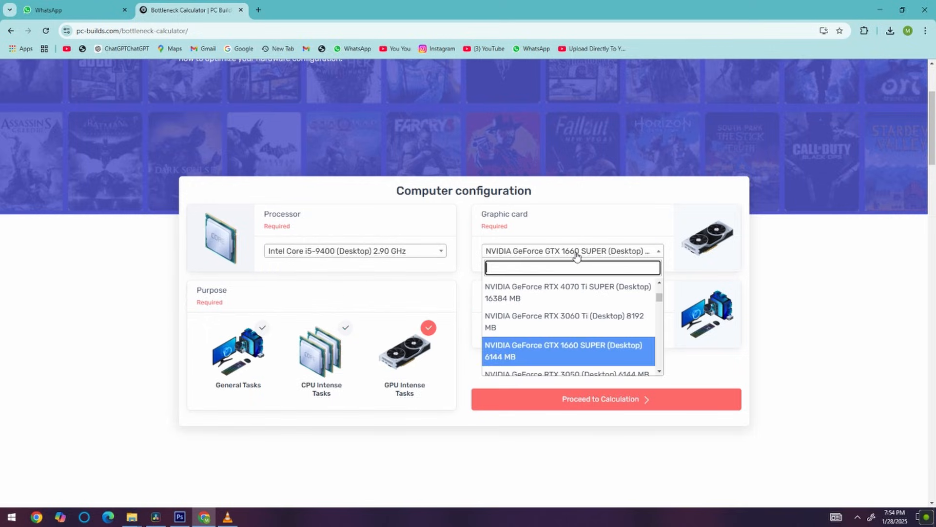
pyautogui.write('gtx 16')
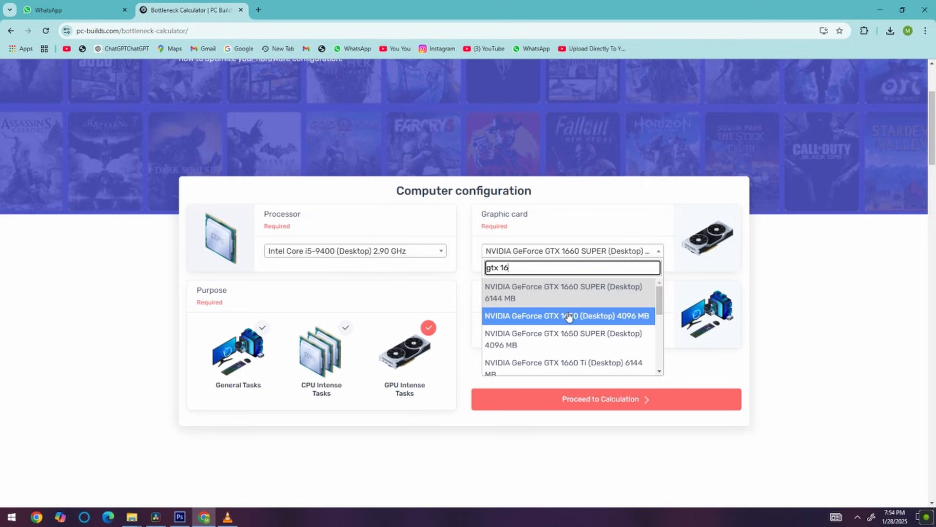
pyautogui.click(567, 316)
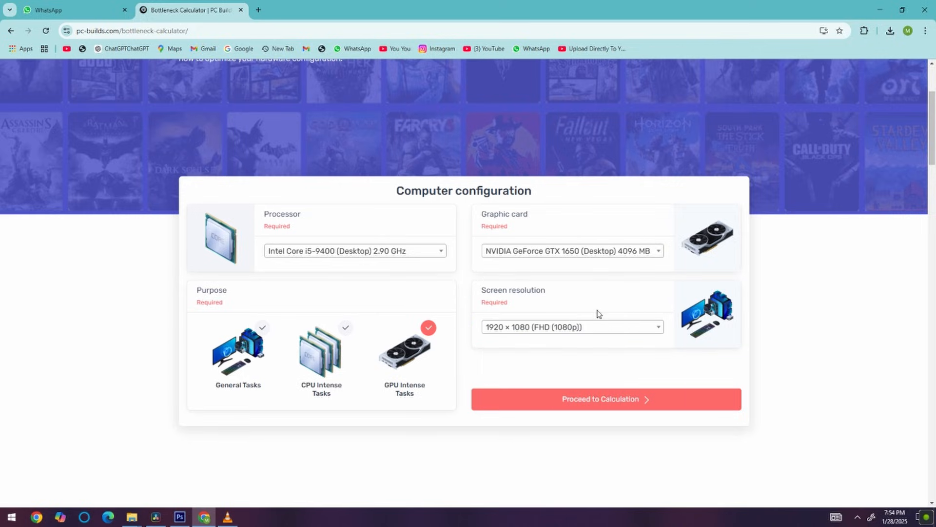
pyautogui.click(570, 327)
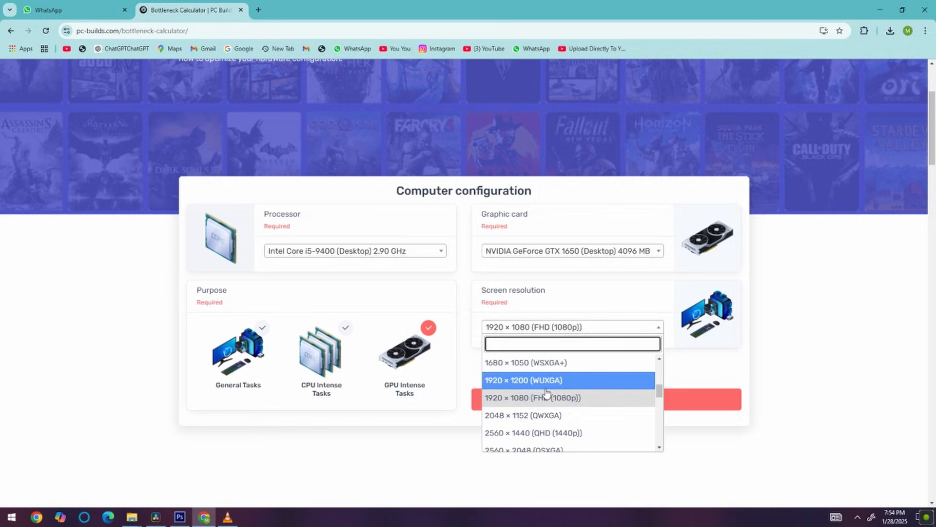
pyautogui.click(531, 398)
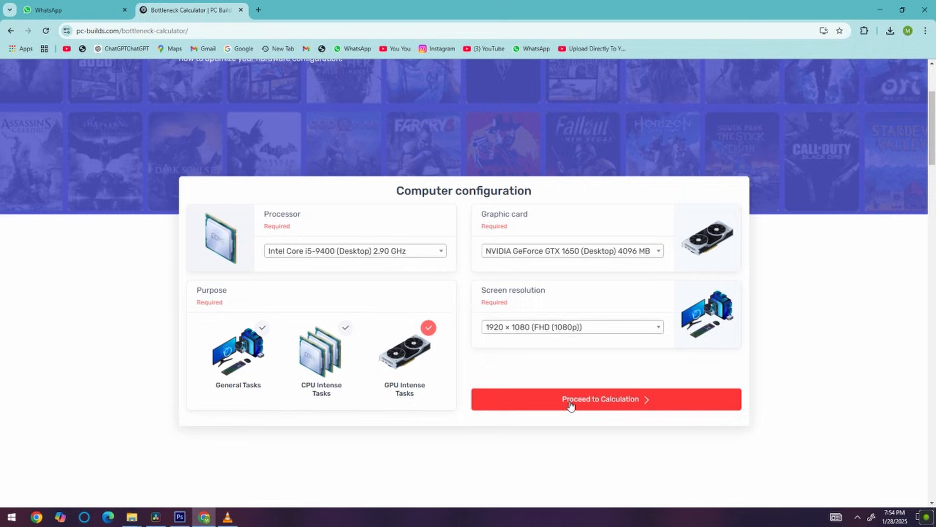
# Calculate the i5-9400 with GTX 1650 bottleneck, showing 0% for GPU-intense tasks
pyautogui.click(604, 398)
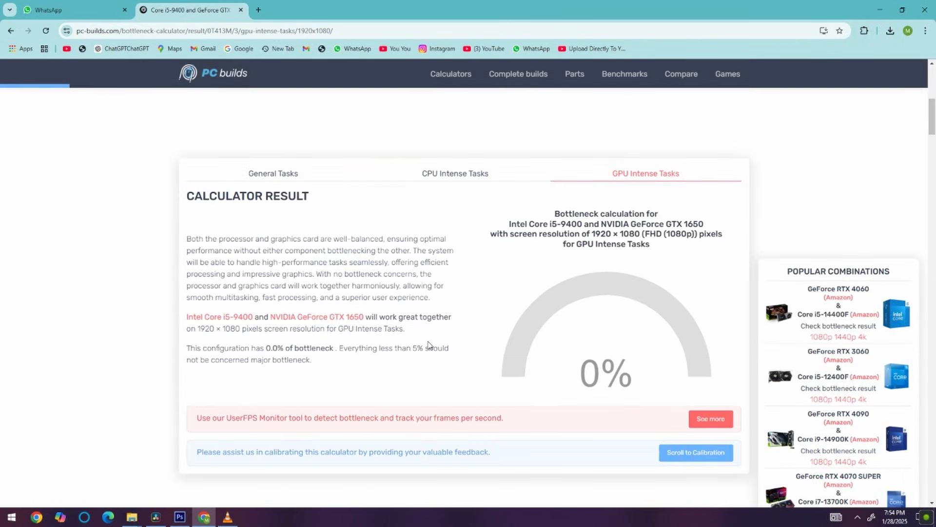
pyautogui.moveTo(544, 356)
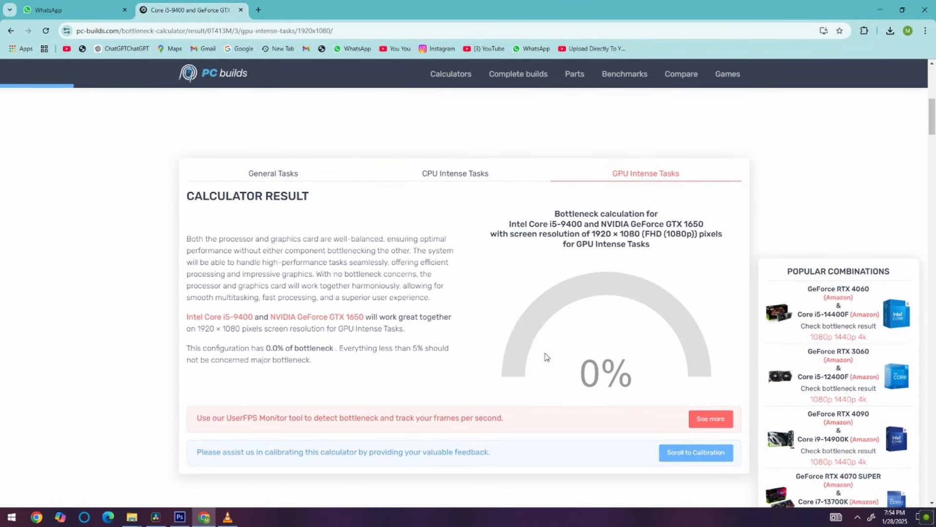
pyautogui.moveTo(503, 312)
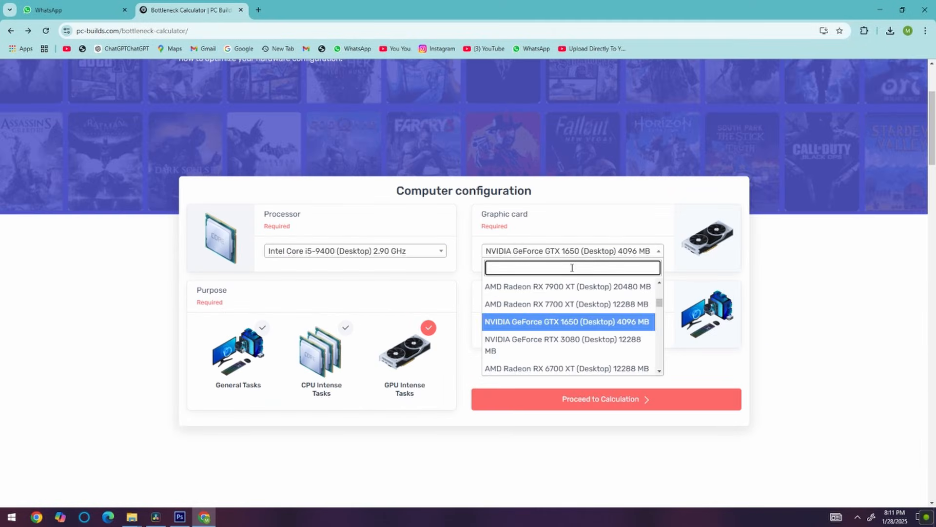
# Recalculate with a GTX 1660 SUPER, giving a 12.3% bottleneck
pyautogui.write('gtx 166')
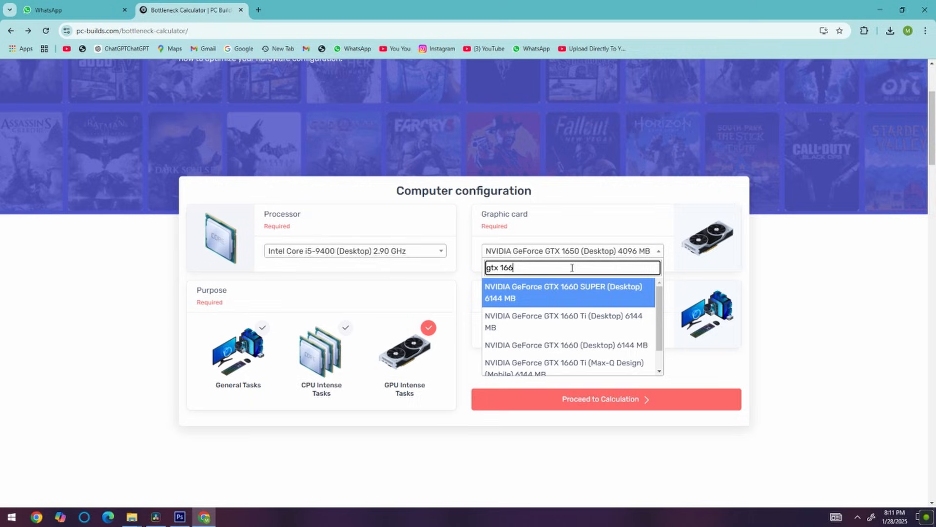
pyautogui.click(563, 292)
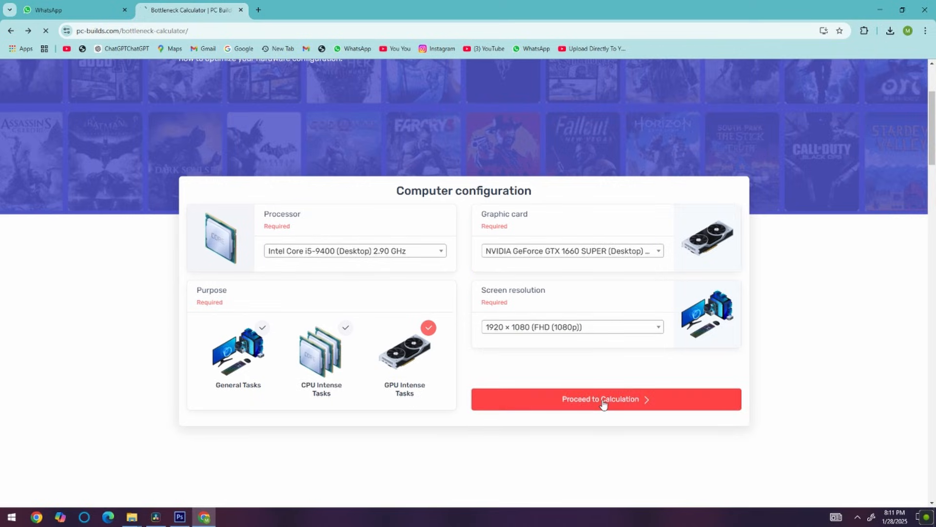
pyautogui.click(605, 398)
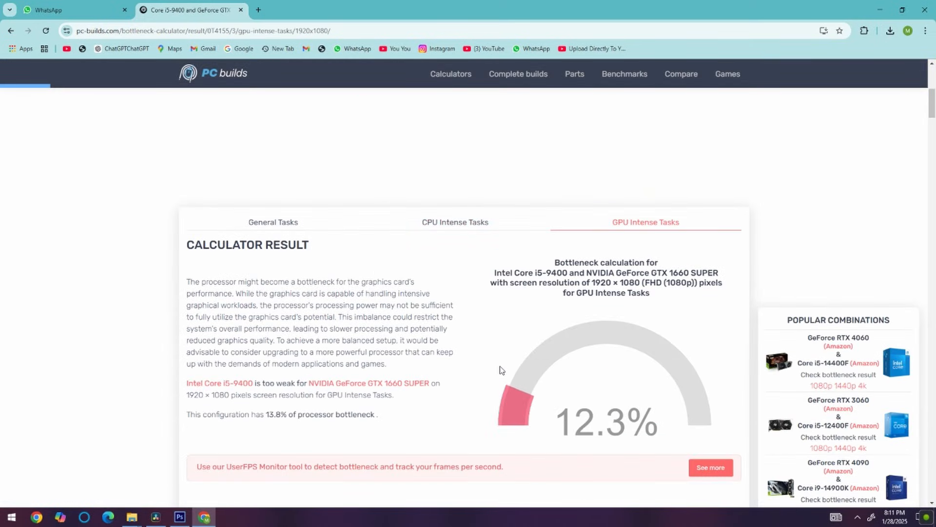